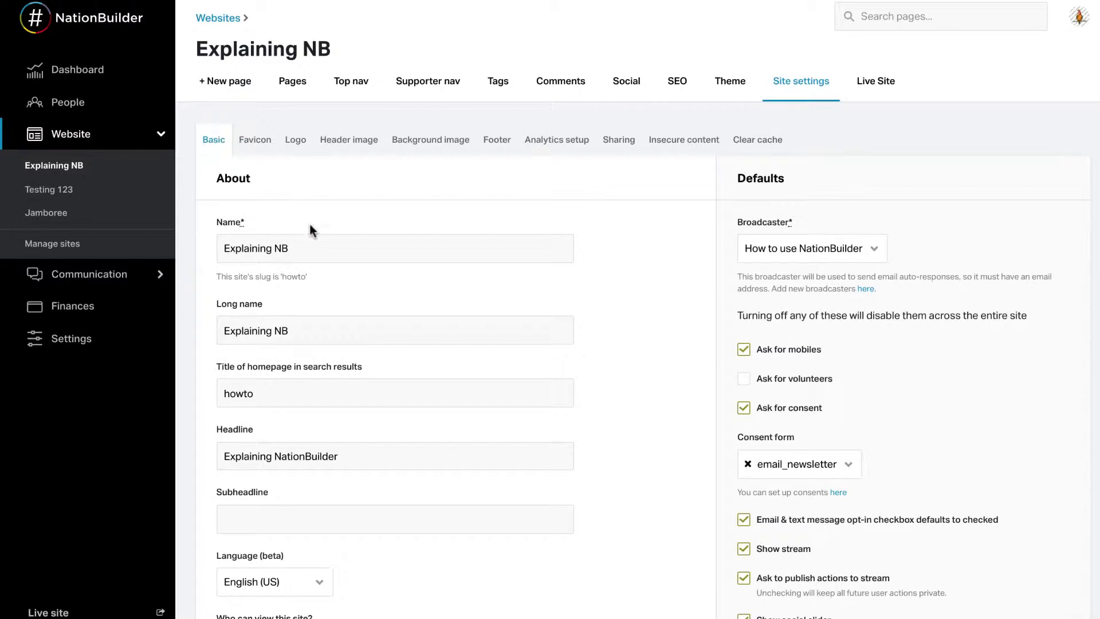
{"action": "mouse_move", "coordinate": [336, 225]}
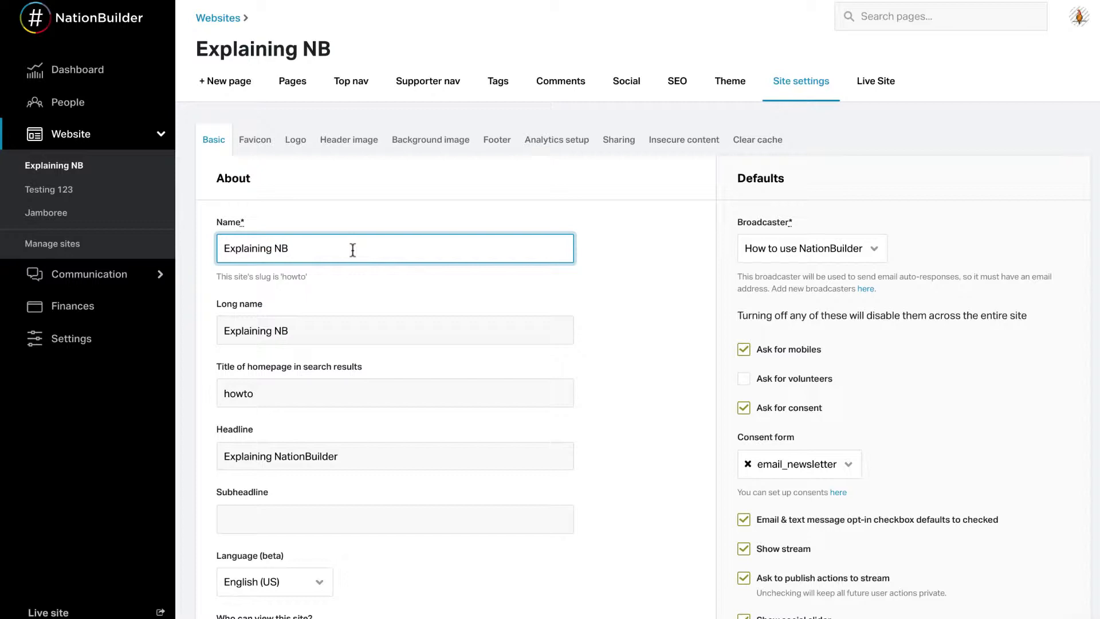
{"action": "mouse_move", "coordinate": [354, 322]}
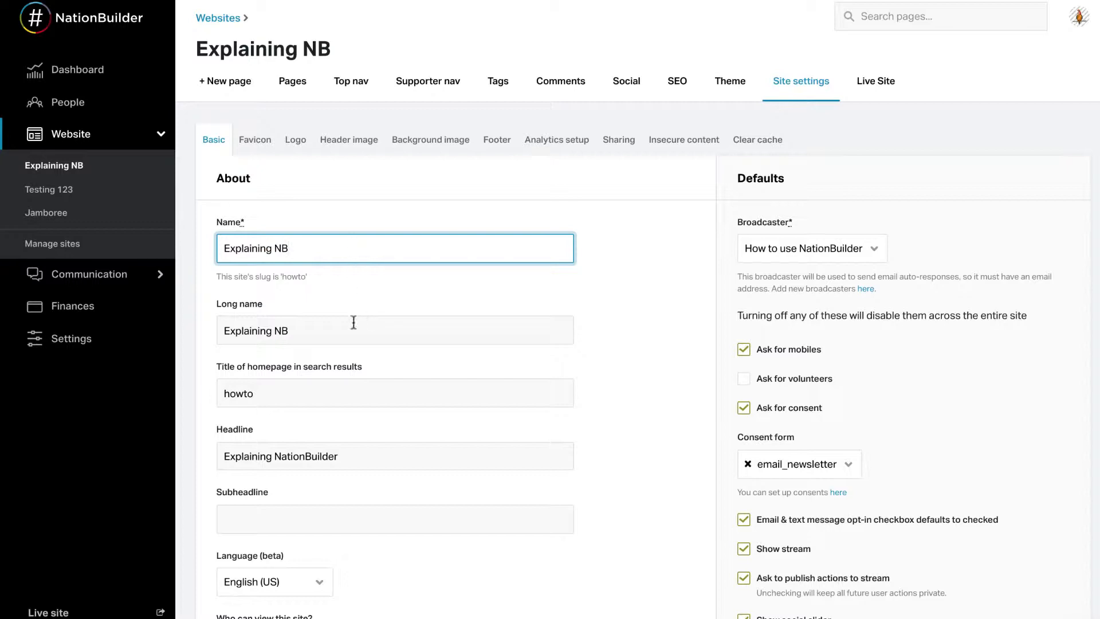
Review the Basic settings fields: site name, long name, homepage title, headline and empty subheadline
{"action": "left_click", "coordinate": [395, 330]}
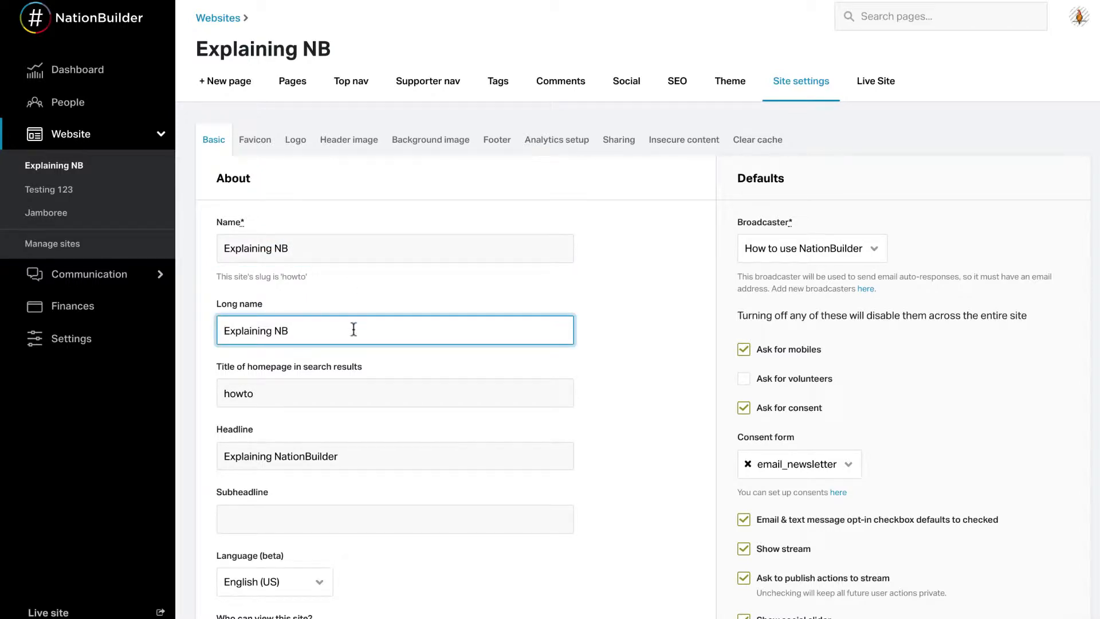
{"action": "mouse_move", "coordinate": [363, 261]}
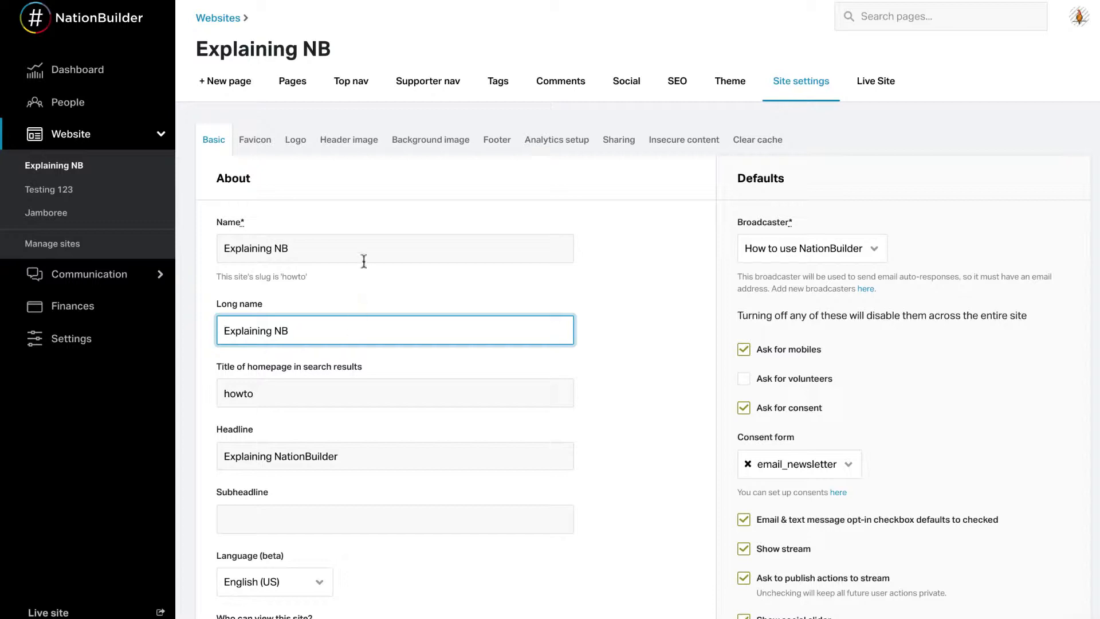
{"action": "left_click", "coordinate": [395, 248]}
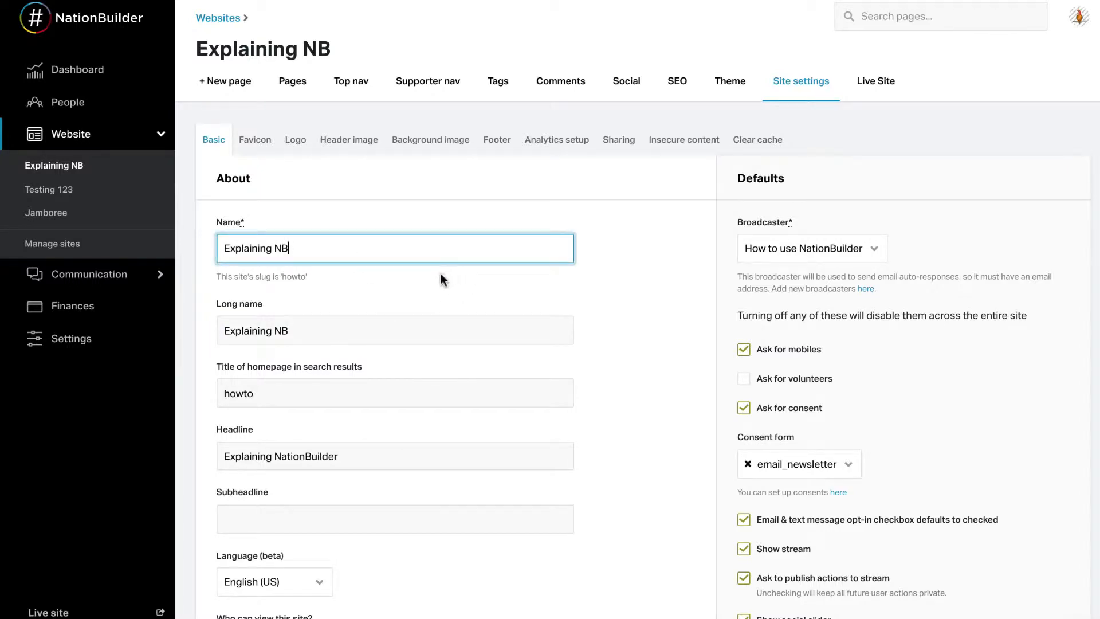
{"action": "mouse_move", "coordinate": [324, 321]}
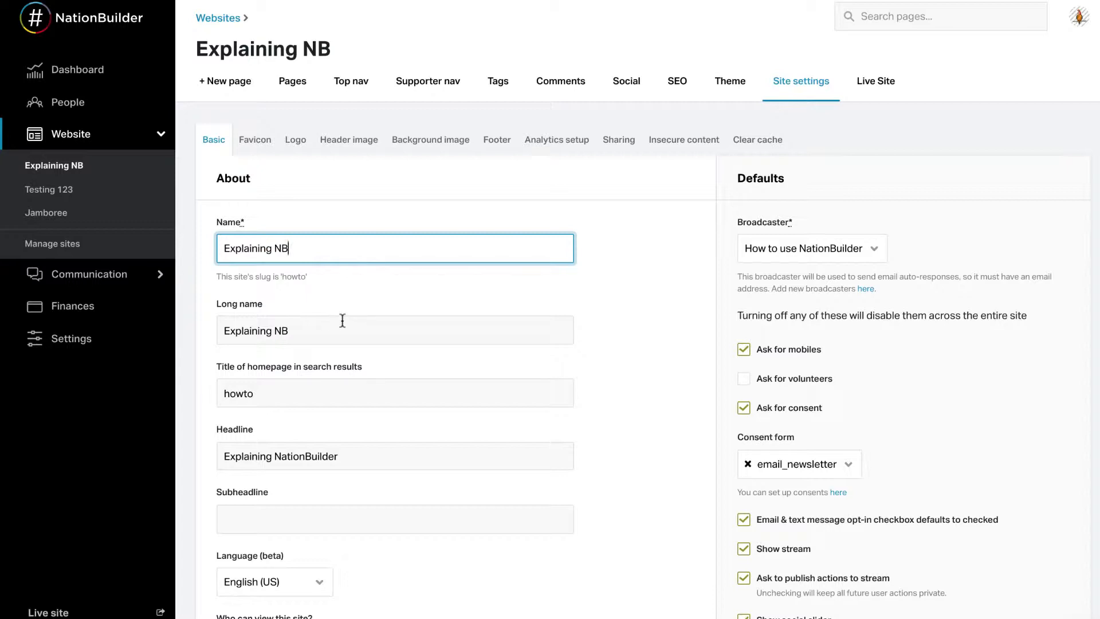
{"action": "left_click", "coordinate": [395, 392]}
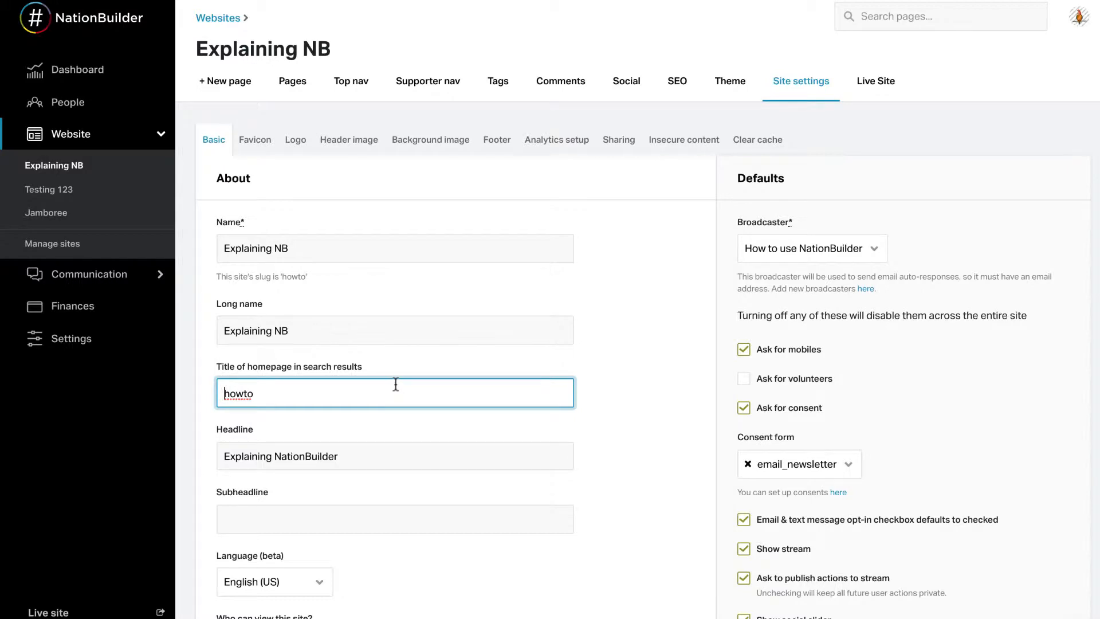
{"action": "left_click", "coordinate": [395, 456]}
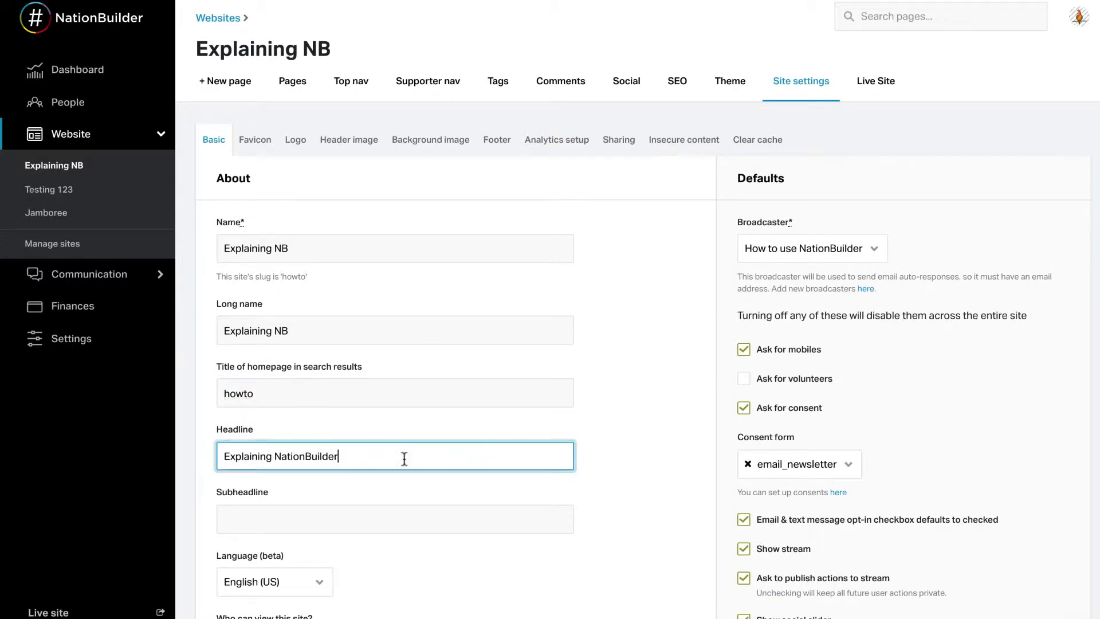
{"action": "left_click", "coordinate": [395, 518]}
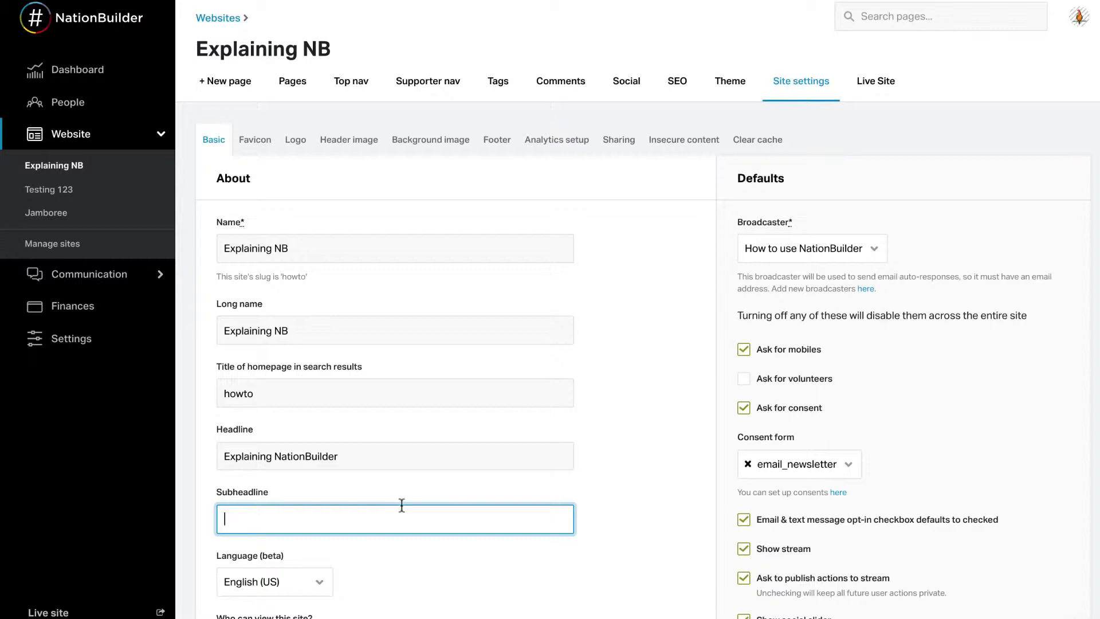
Review the site language, keep the site viewable by Anyone, and note the dark Facebook like option
{"action": "scroll", "scroll_direction": "down", "scroll_amount": 3}
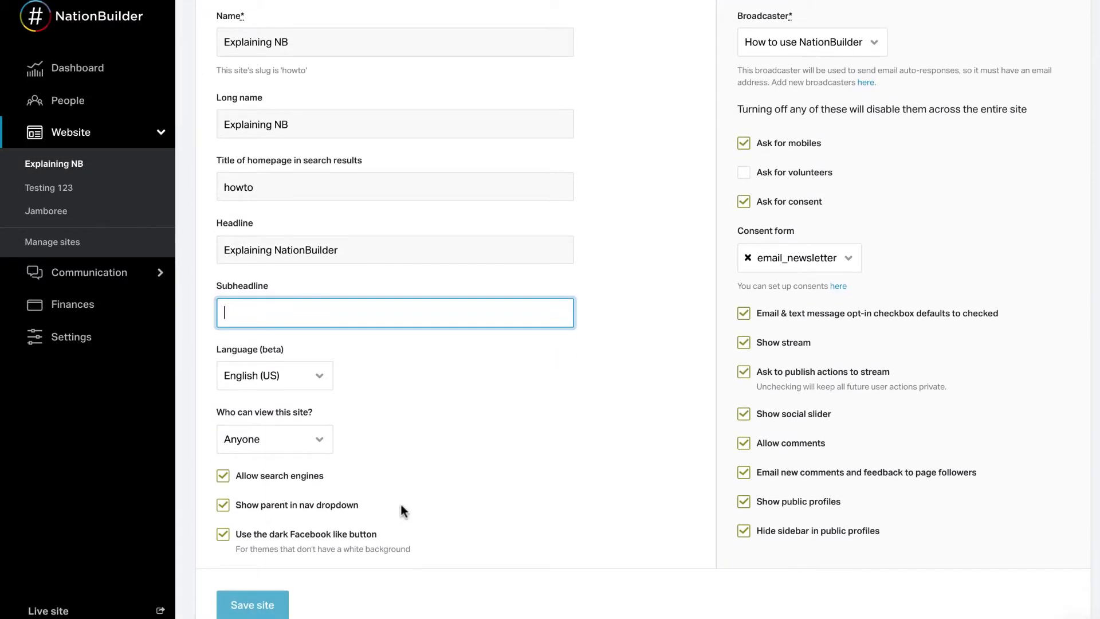
{"action": "left_click", "coordinate": [273, 376]}
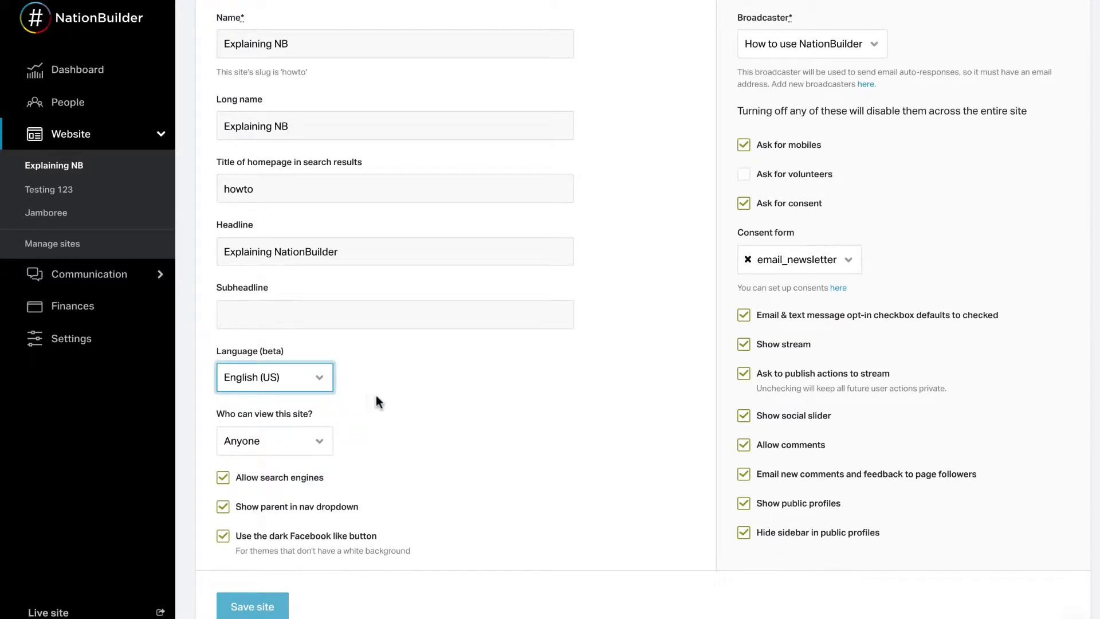
{"action": "left_click", "coordinate": [274, 440]}
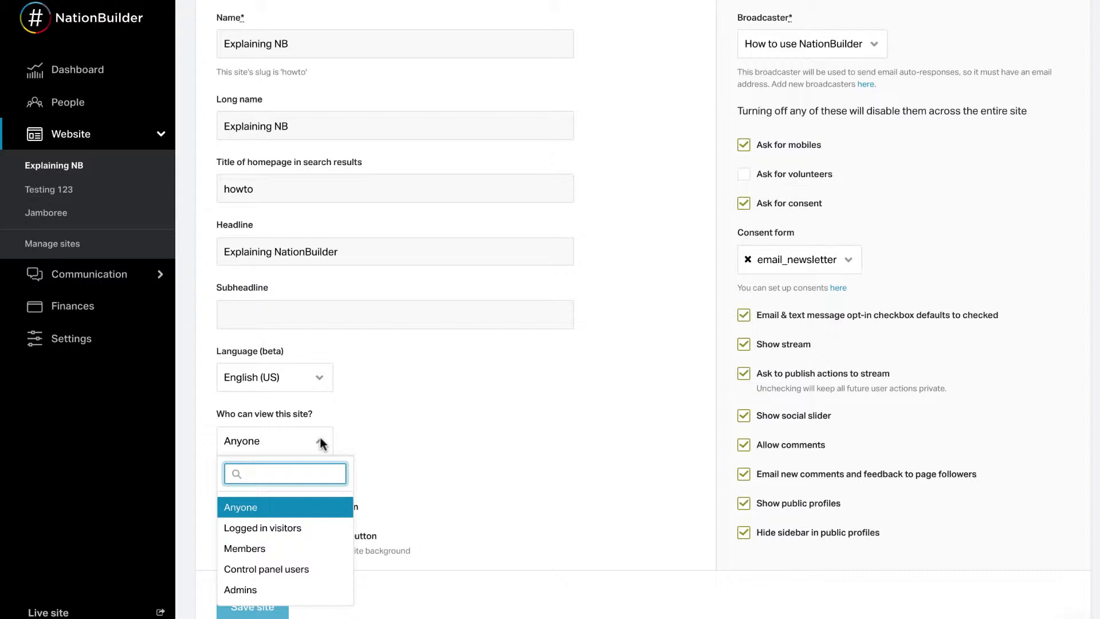
{"action": "left_click", "coordinate": [241, 506]}
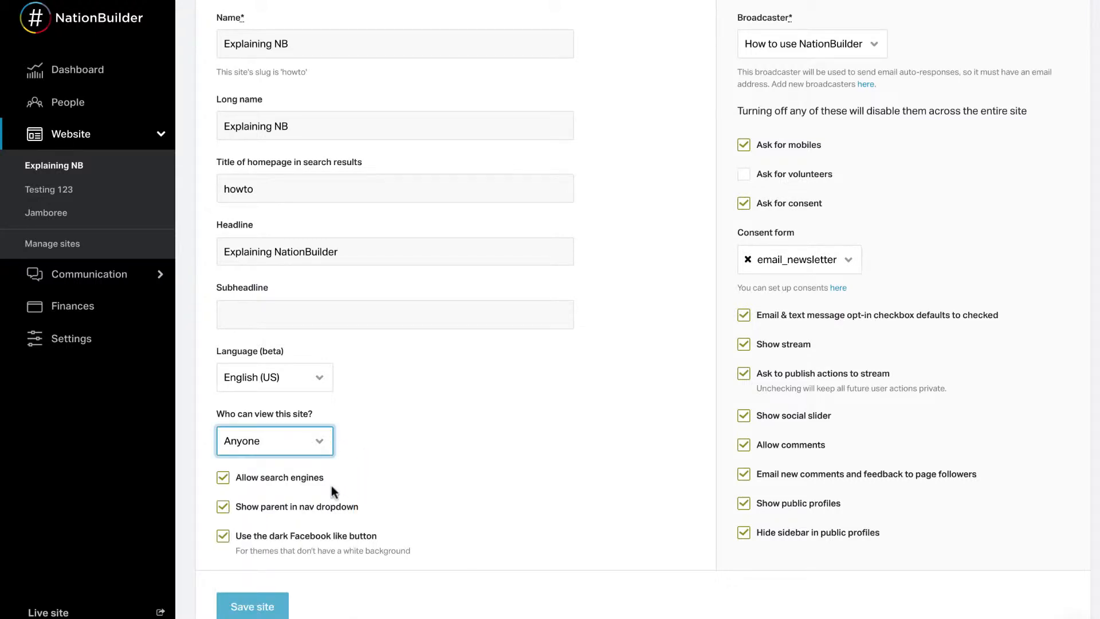
{"action": "mouse_move", "coordinate": [224, 476]}
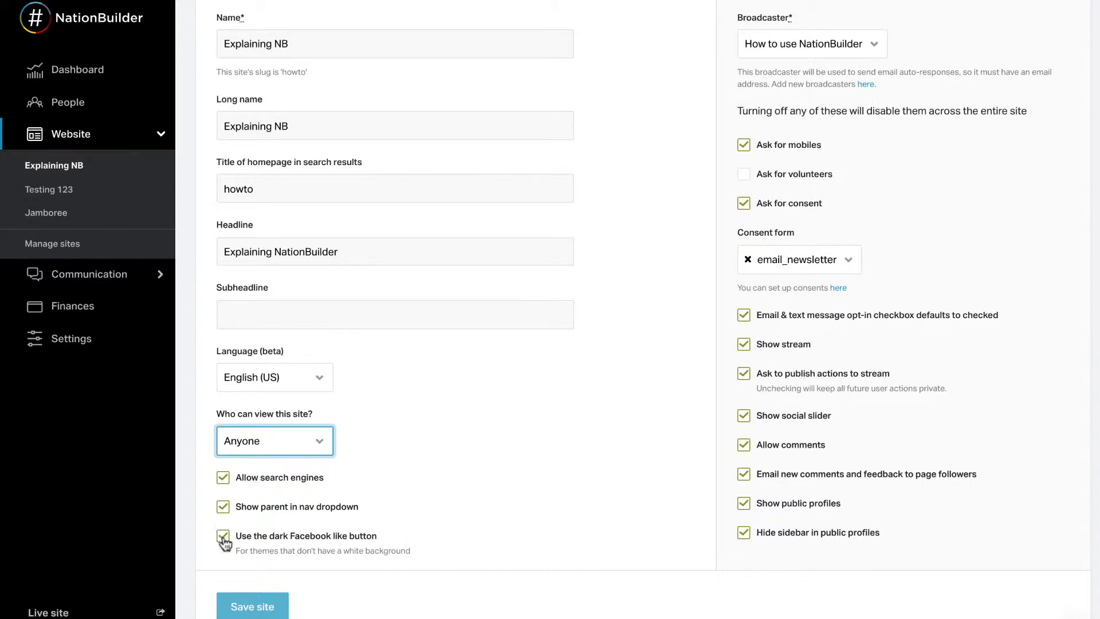
{"action": "left_click", "coordinate": [224, 537]}
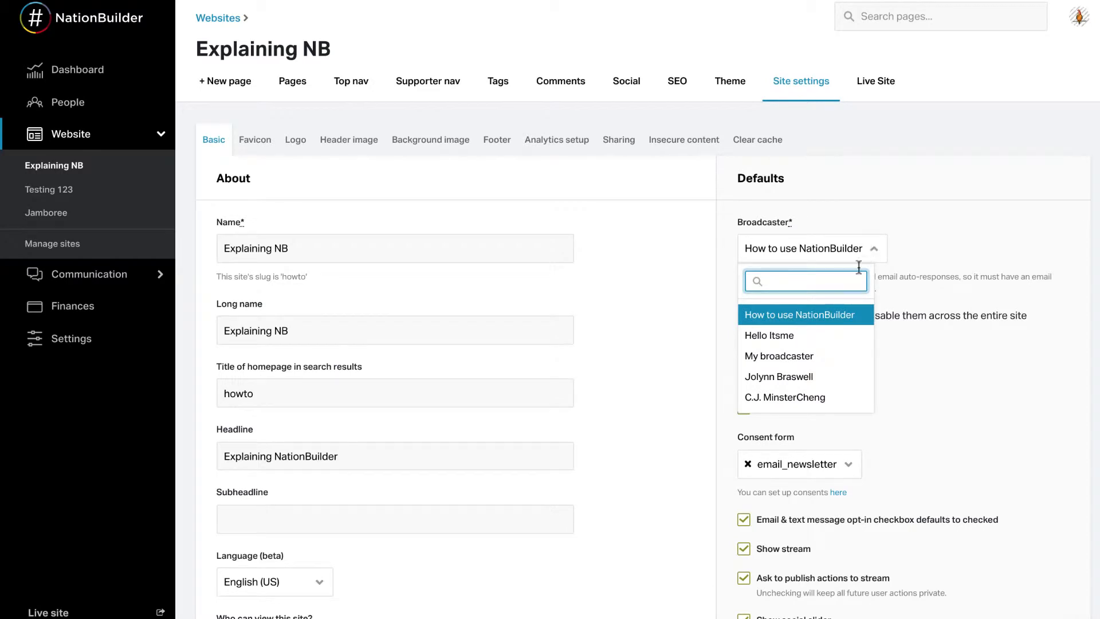
Set the default broadcaster to Jolynn Braswell instead of How to use NationBuilder
{"action": "left_click", "coordinate": [779, 377]}
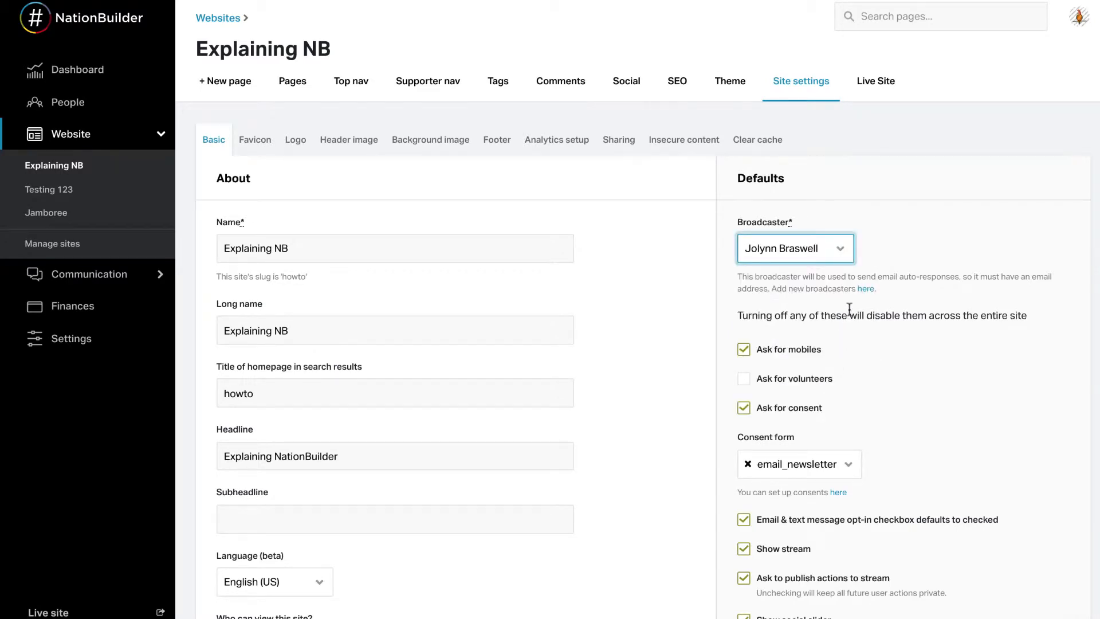
{"action": "mouse_move", "coordinate": [855, 303]}
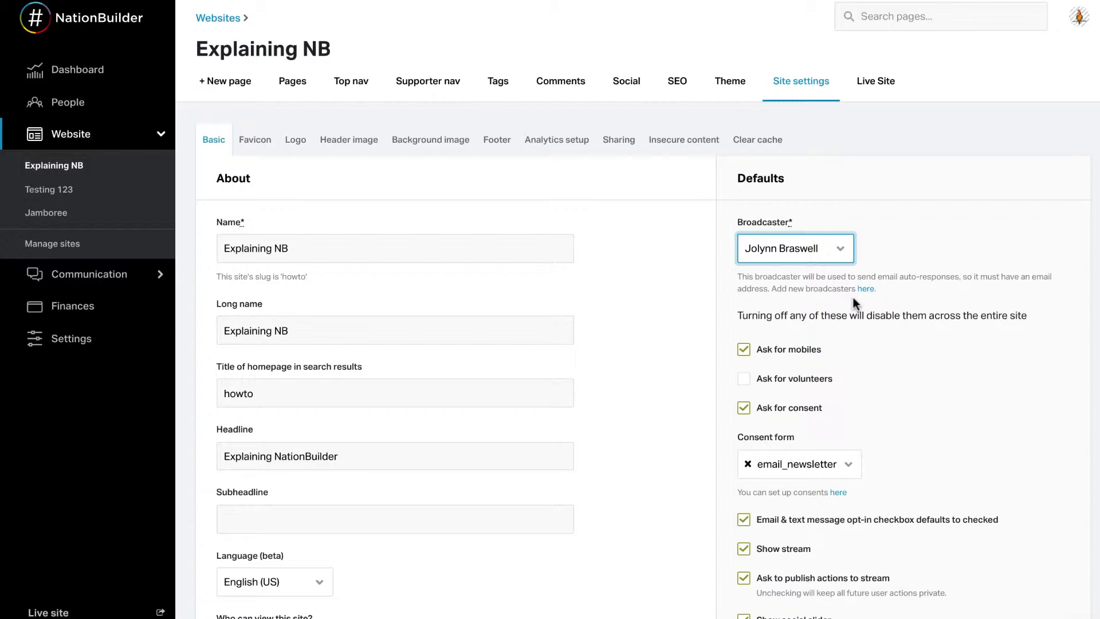
{"action": "mouse_move", "coordinate": [847, 305]}
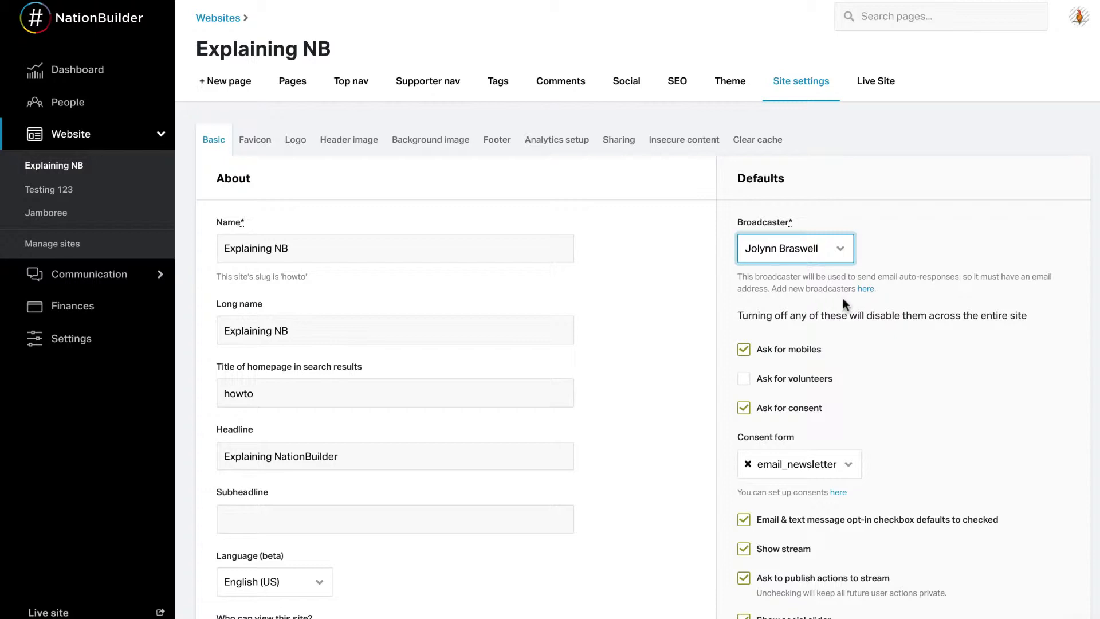
{"action": "mouse_move", "coordinate": [736, 333]}
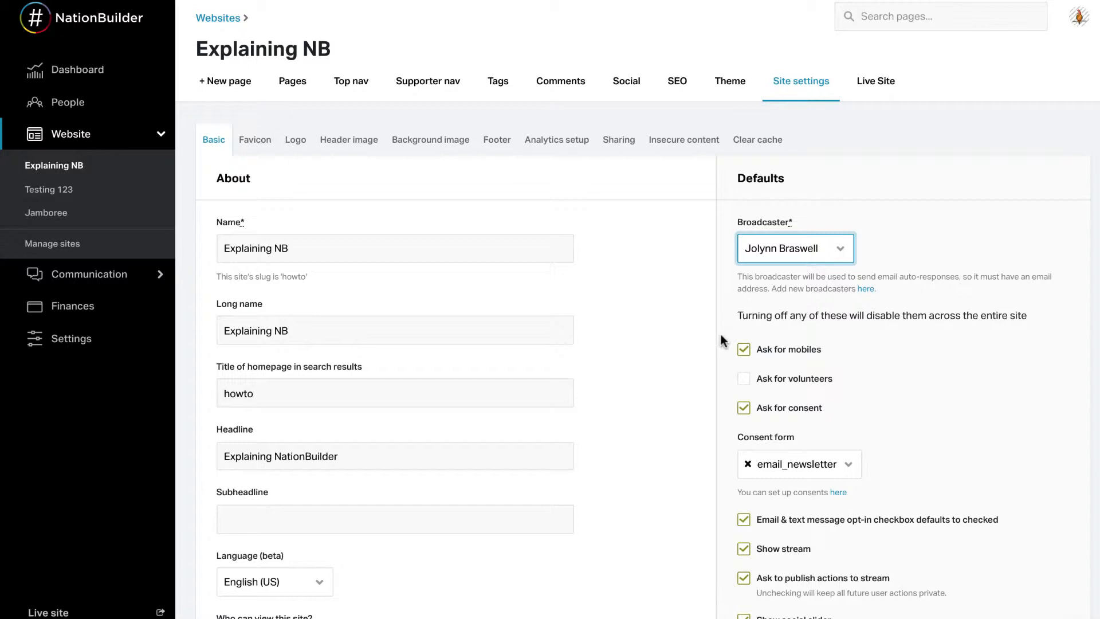
{"action": "mouse_move", "coordinate": [726, 353]}
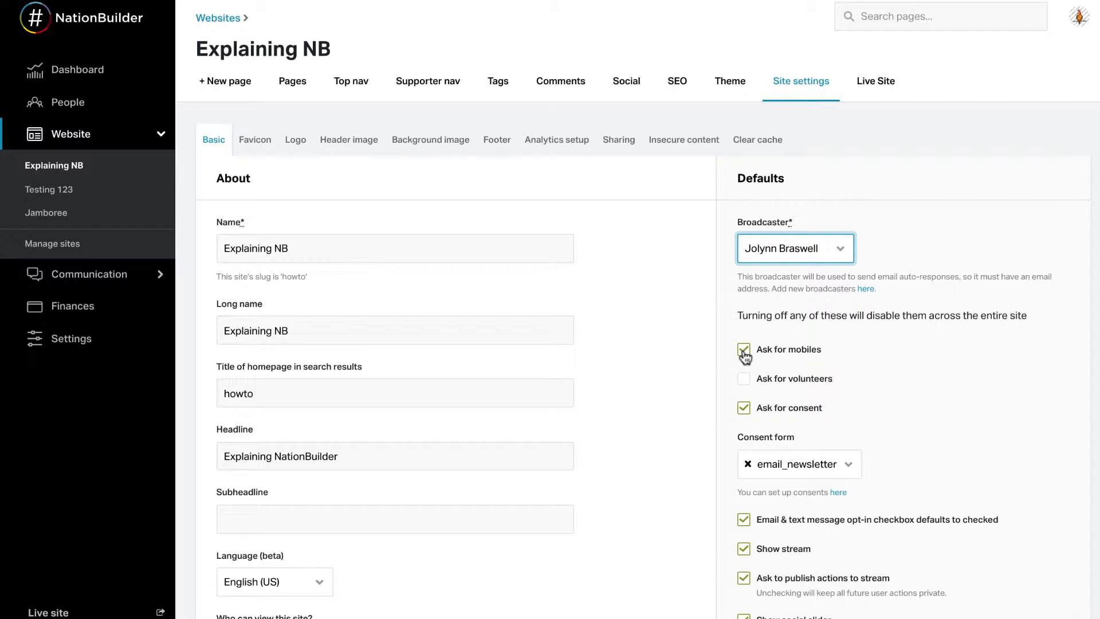
Enable 'Ask for volunteers' site-wide alongside the existing mobile and consent prompts
{"action": "left_click", "coordinate": [745, 349]}
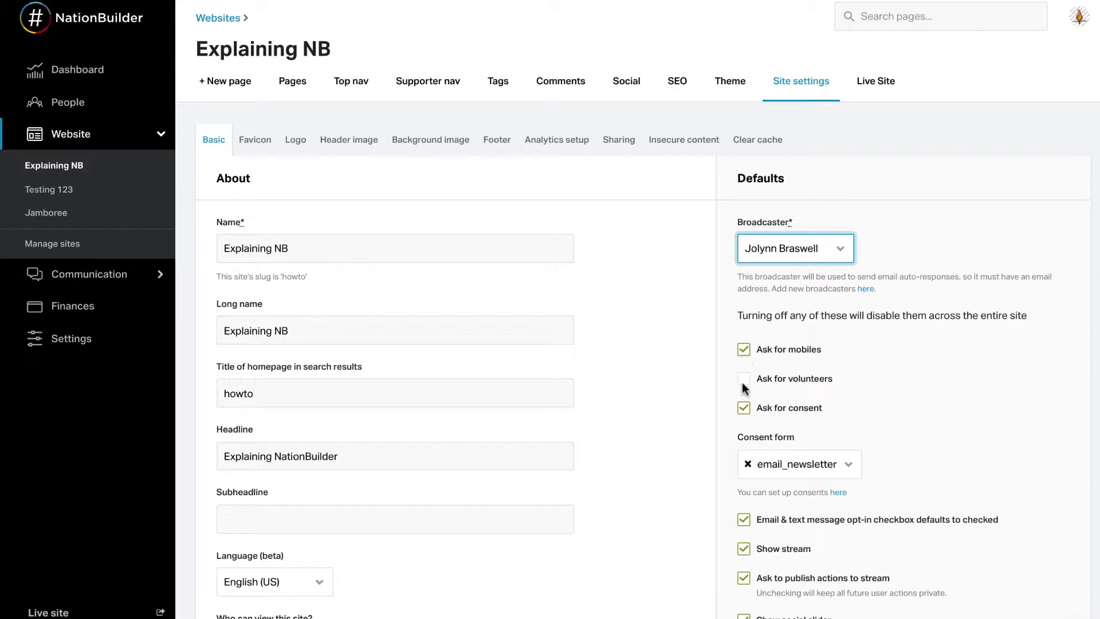
{"action": "left_click", "coordinate": [745, 378]}
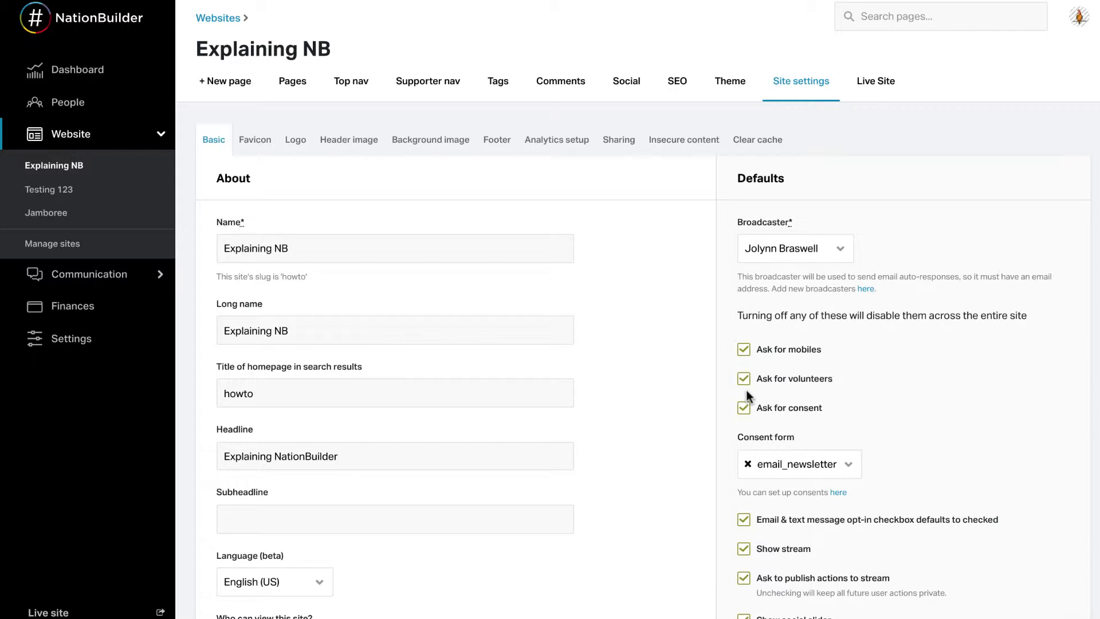
{"action": "mouse_move", "coordinate": [746, 391]}
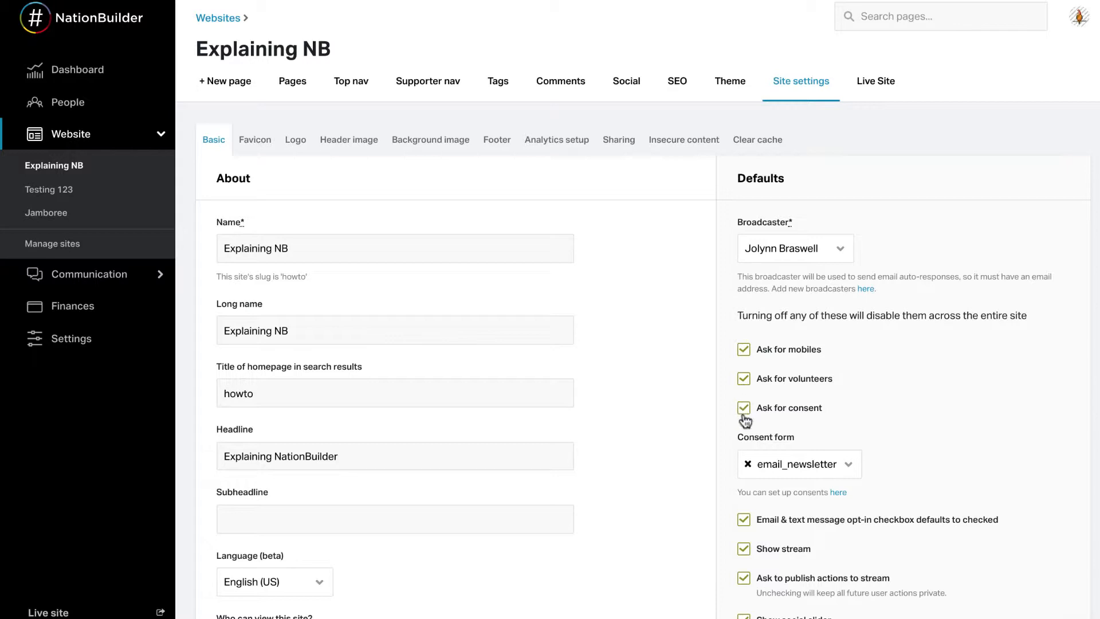
{"action": "left_click", "coordinate": [799, 465]}
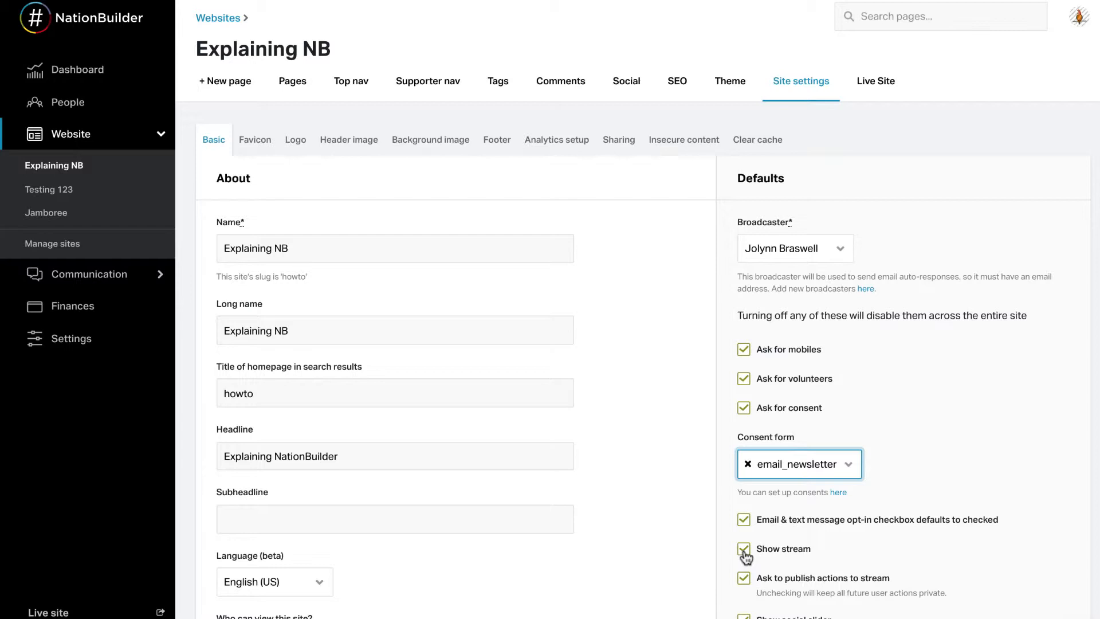
{"action": "scroll", "scroll_direction": "down", "scroll_amount": 3}
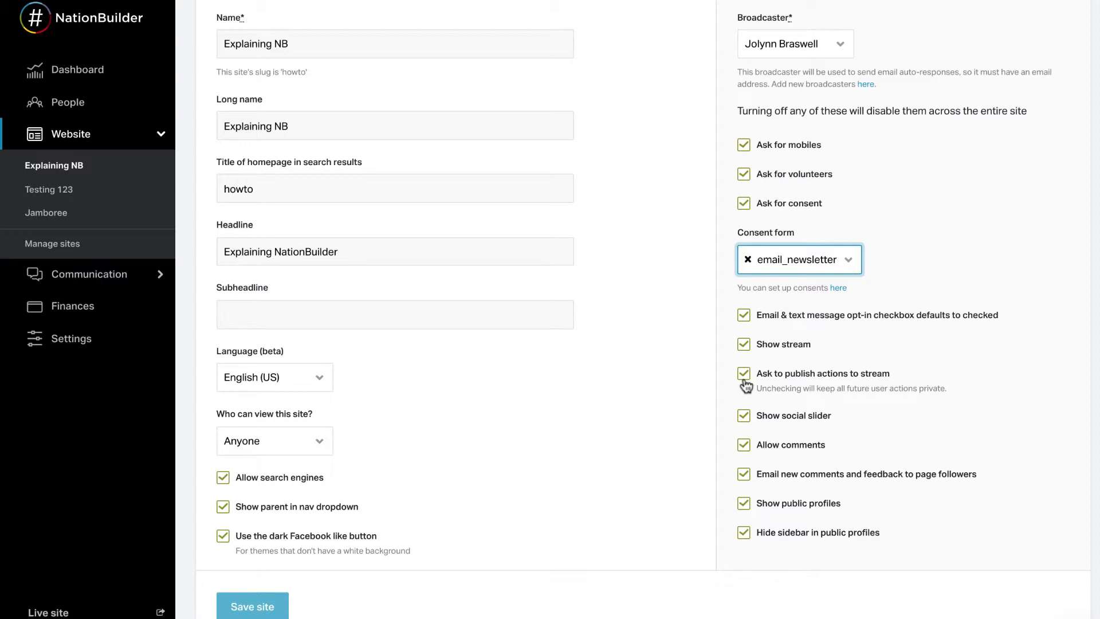
{"action": "mouse_move", "coordinate": [744, 408]}
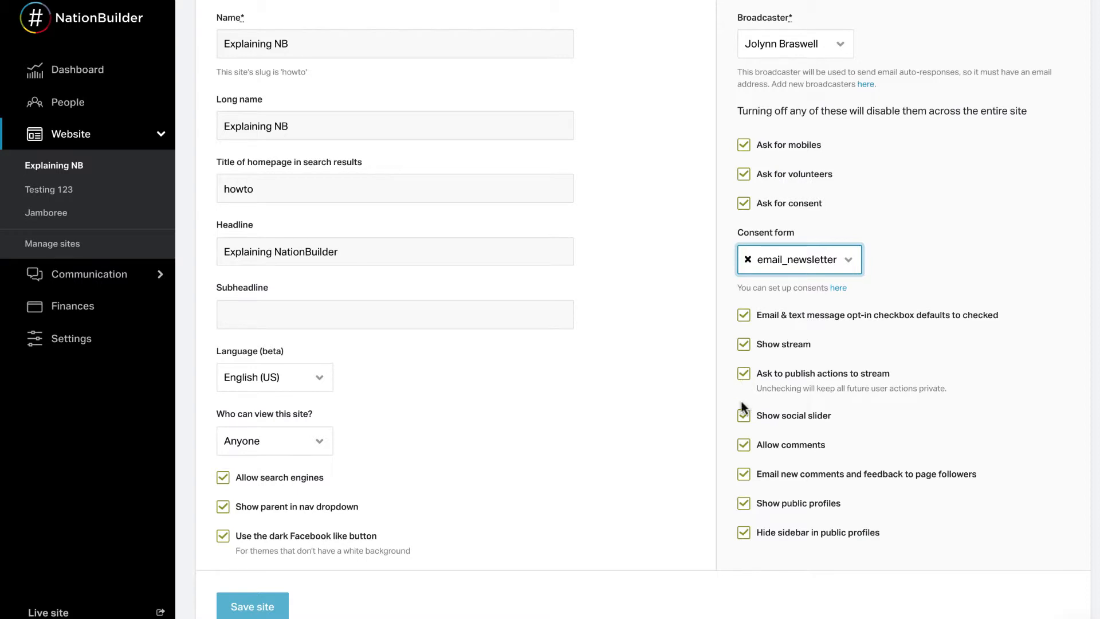
{"action": "left_click", "coordinate": [744, 415]}
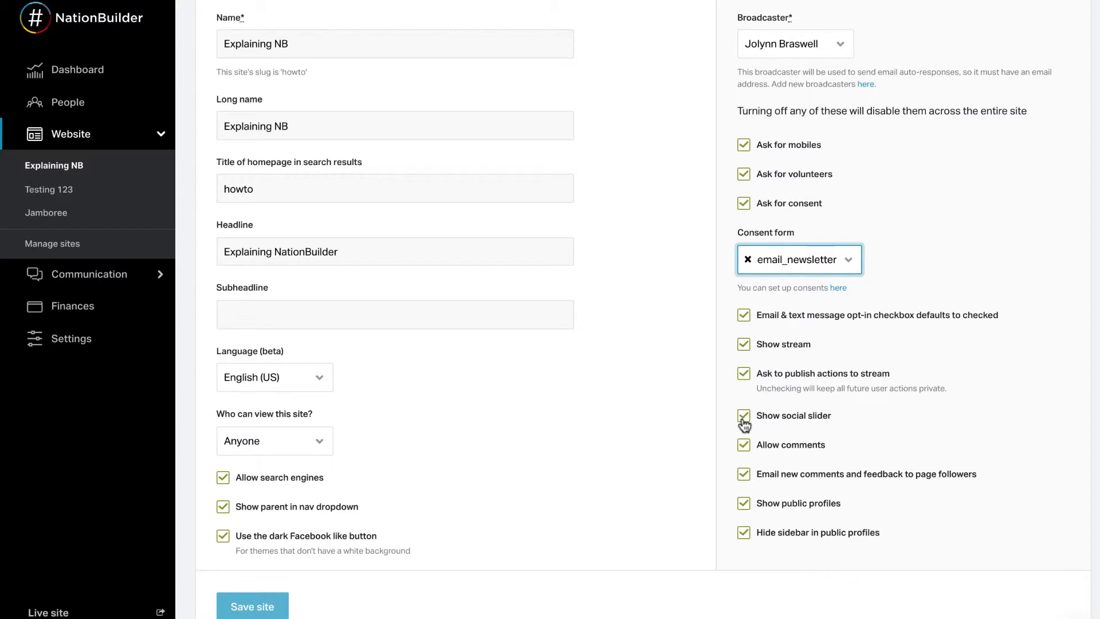
{"action": "mouse_move", "coordinate": [744, 427]}
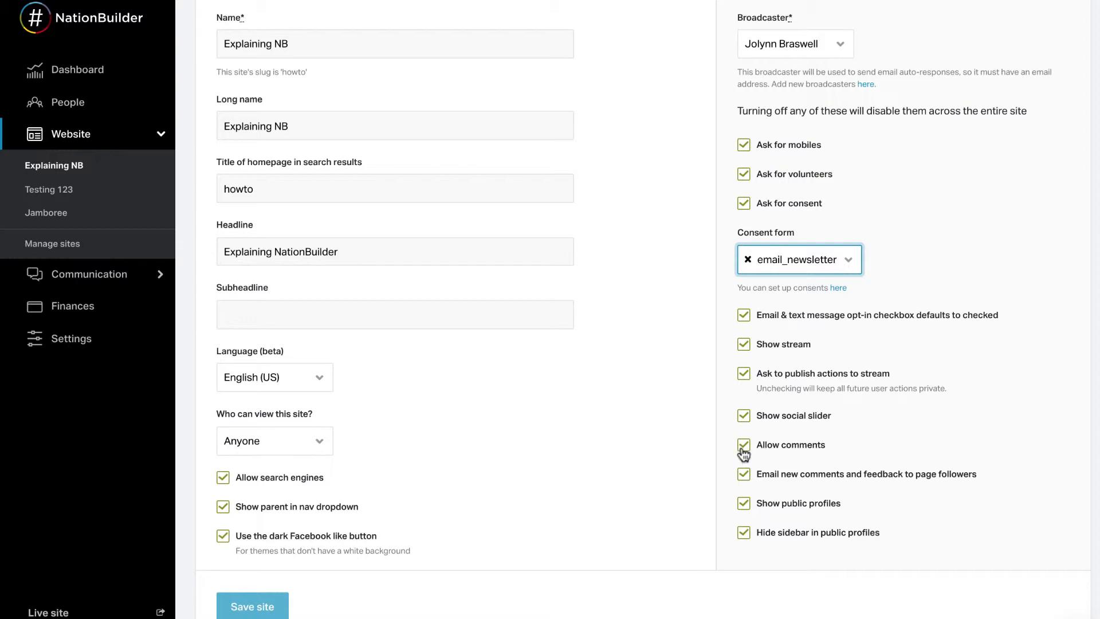
{"action": "mouse_move", "coordinate": [743, 455]}
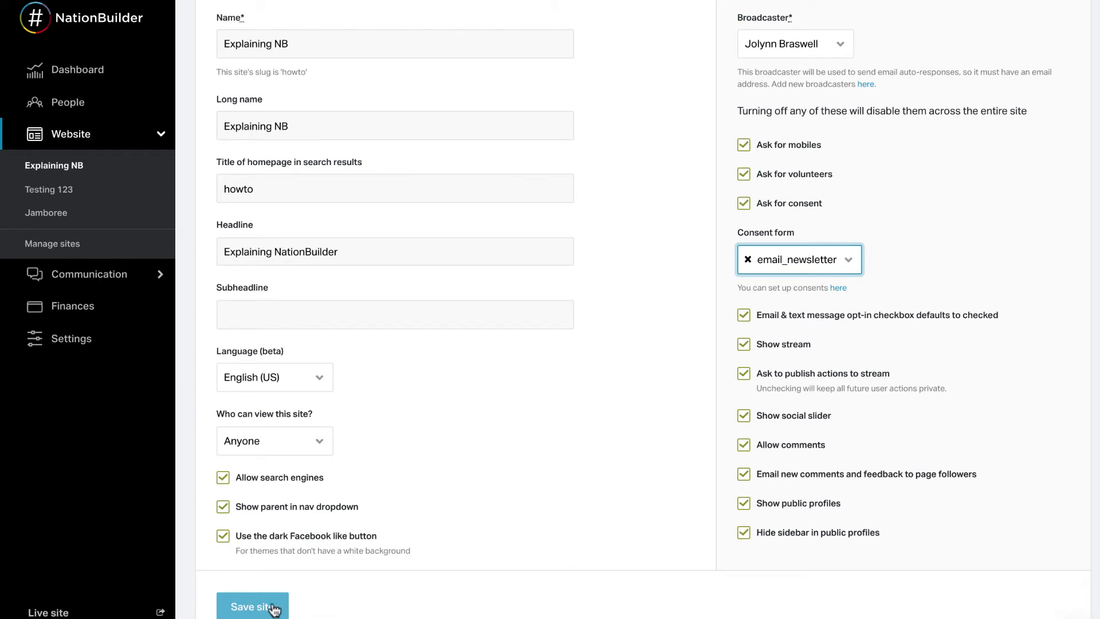
Save the updated basic site settings for Explaining NB
{"action": "left_click", "coordinate": [252, 607]}
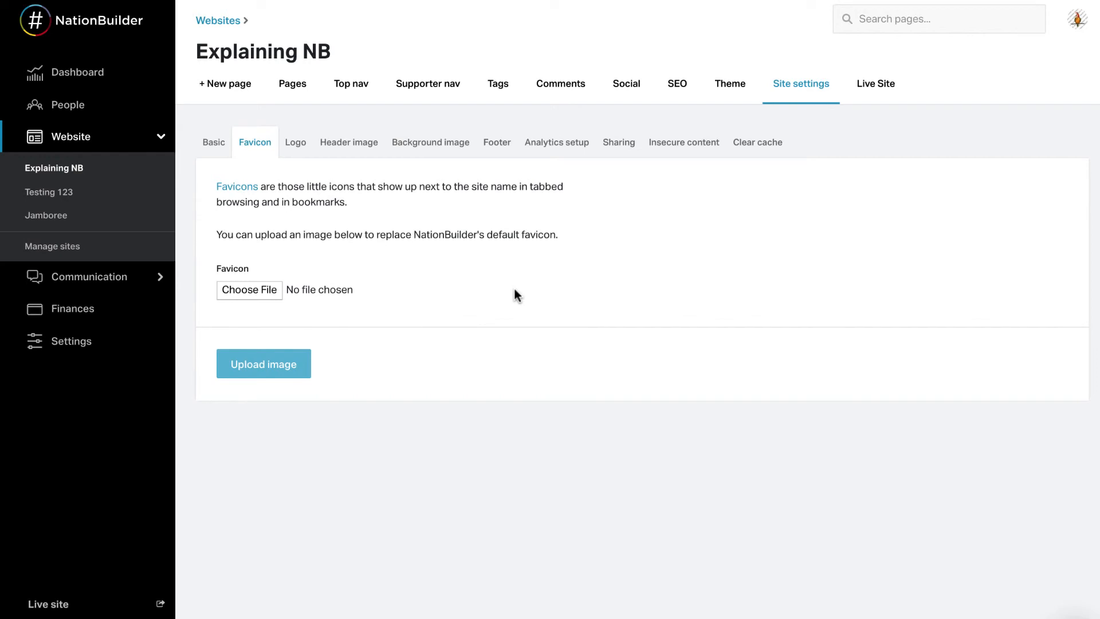
{"action": "mouse_move", "coordinate": [490, 289]}
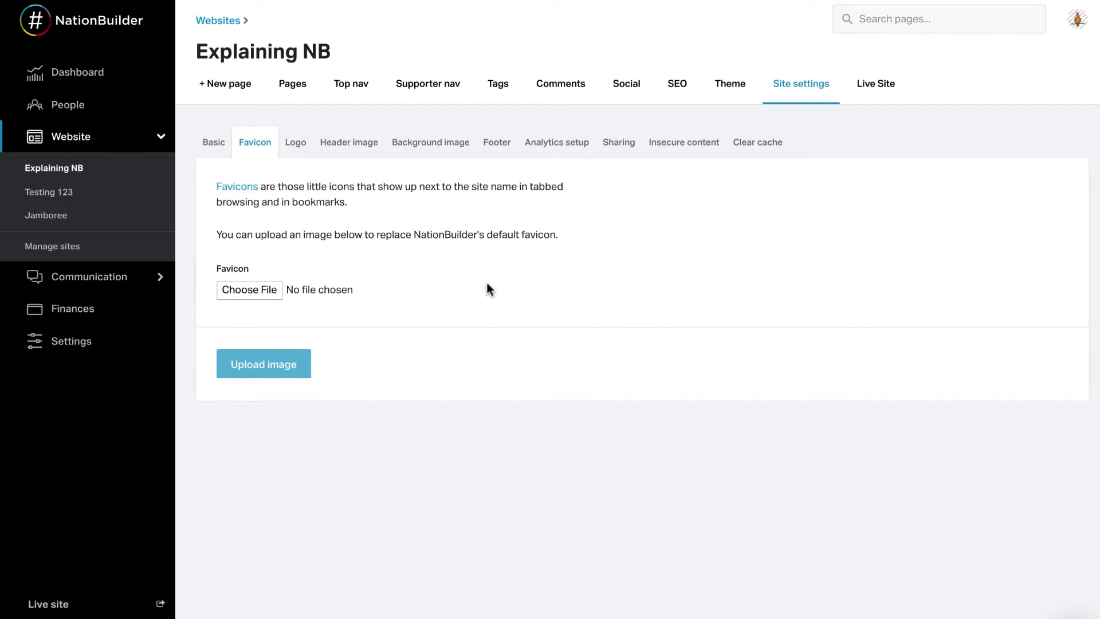
{"action": "mouse_move", "coordinate": [486, 288]}
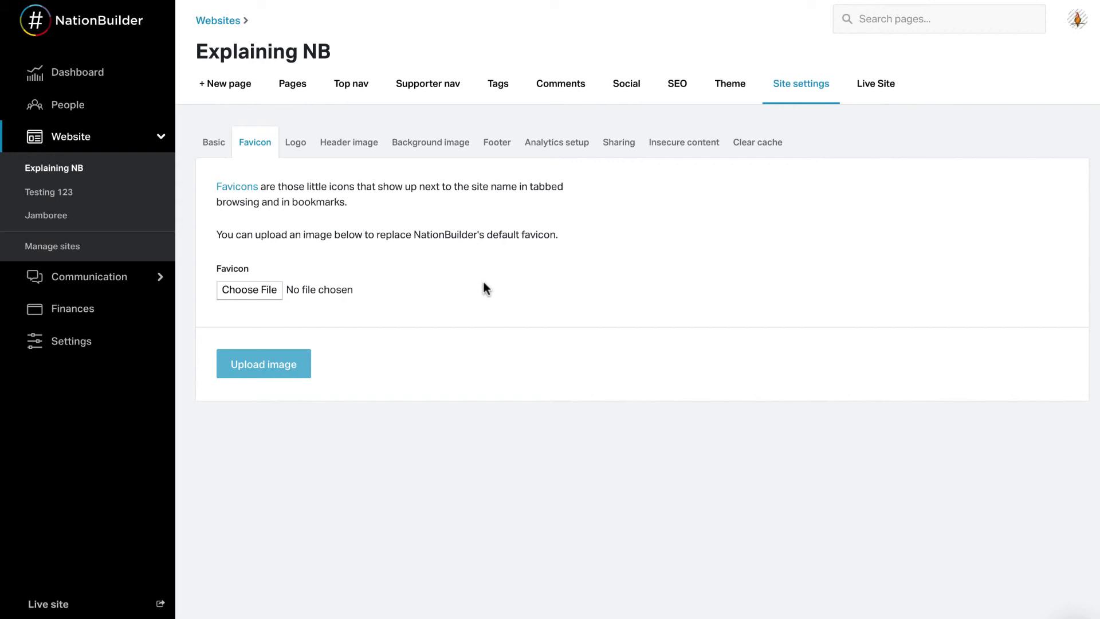
{"action": "mouse_move", "coordinate": [273, 157]}
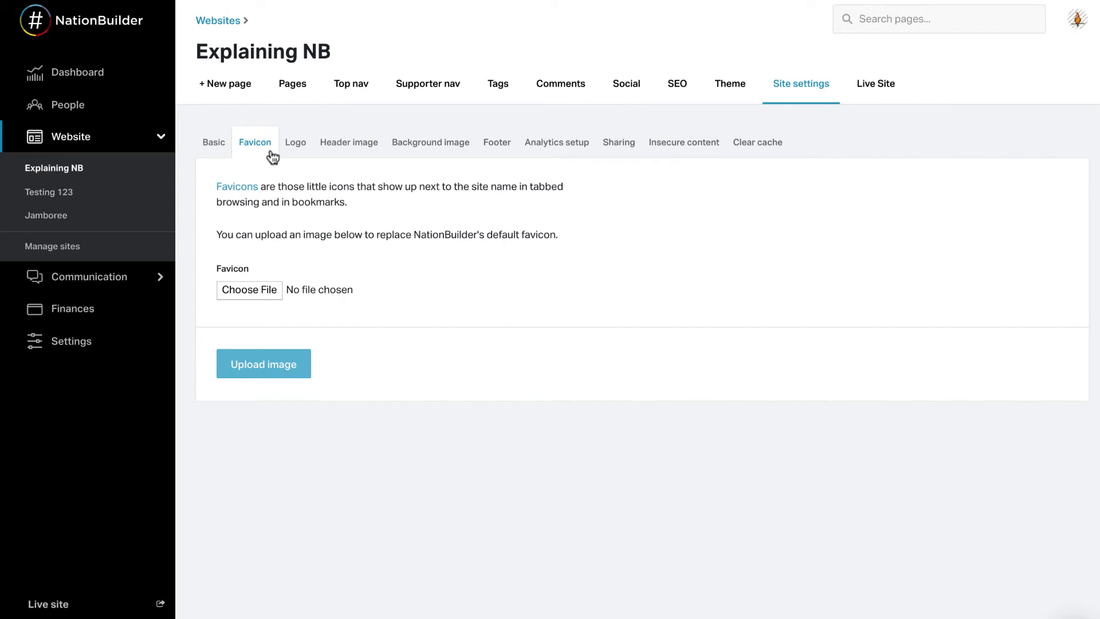
{"action": "mouse_move", "coordinate": [431, 142]}
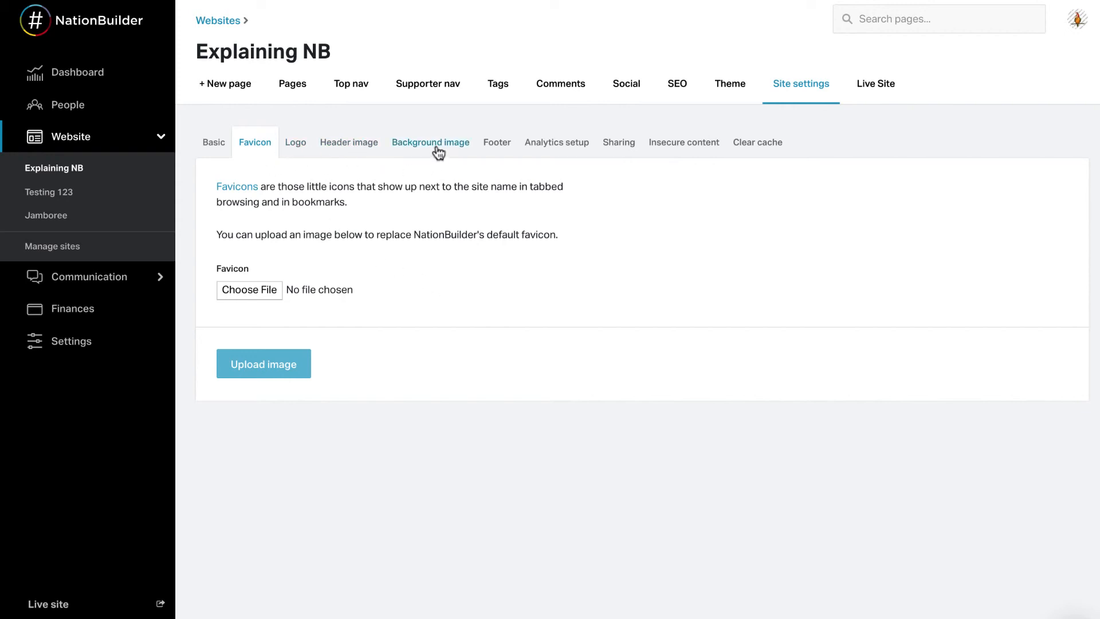
{"action": "mouse_move", "coordinate": [298, 264]}
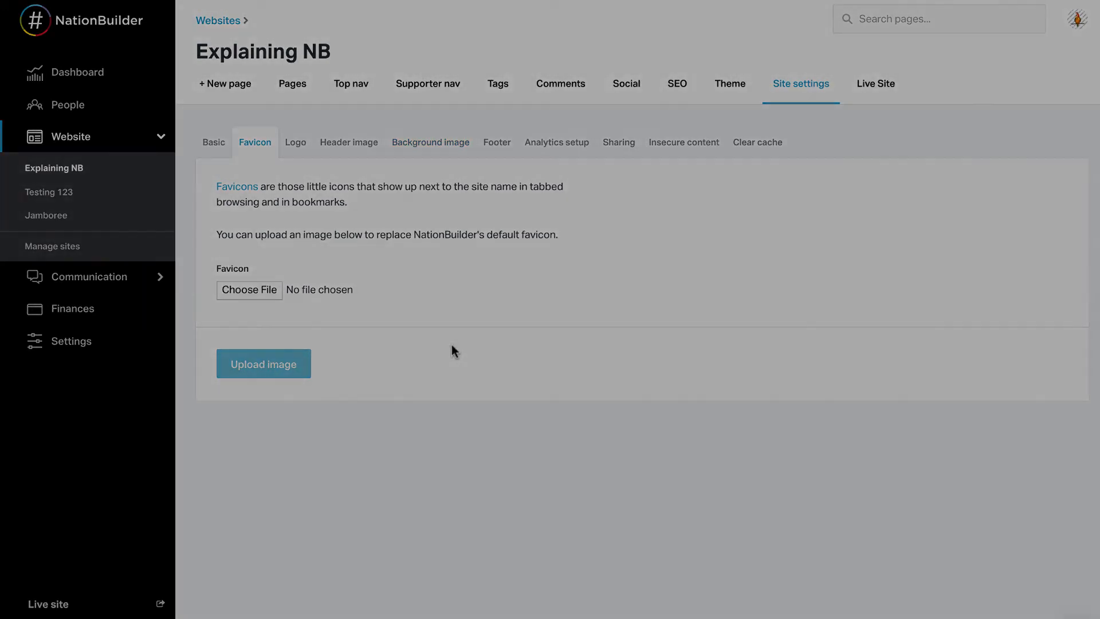
Show the Footer settings with the existing 'Our mission' text
{"action": "left_click", "coordinate": [497, 142]}
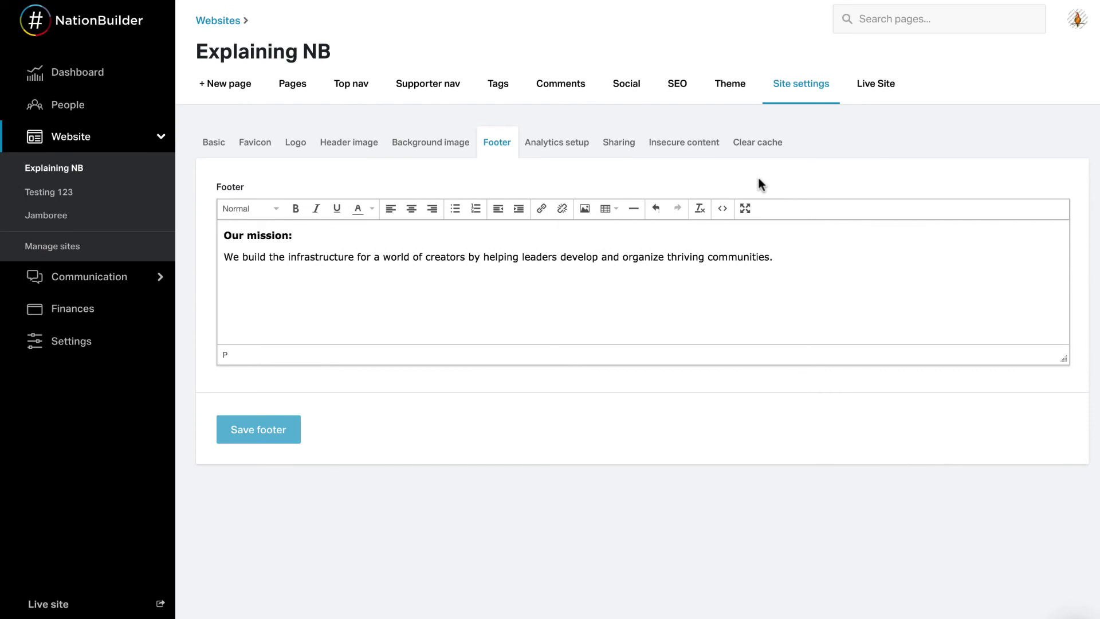
{"action": "mouse_move", "coordinate": [492, 173]}
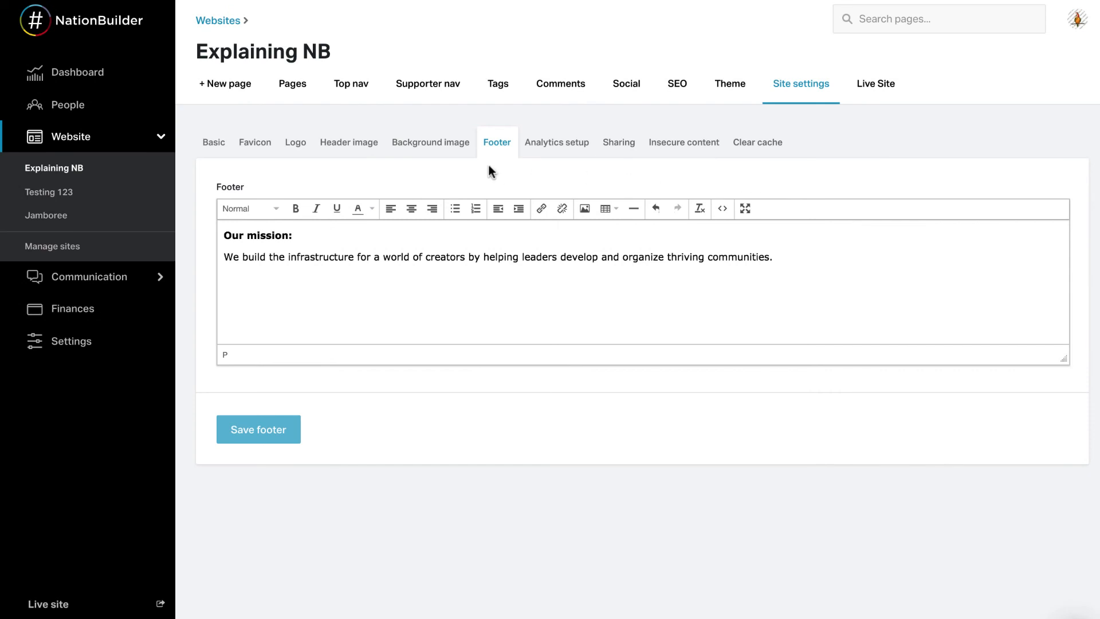